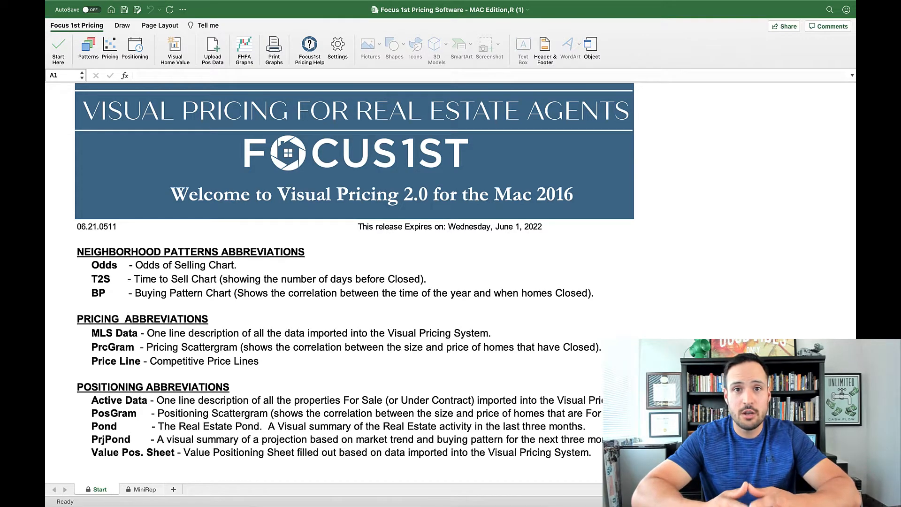
mouse_move(337, 46)
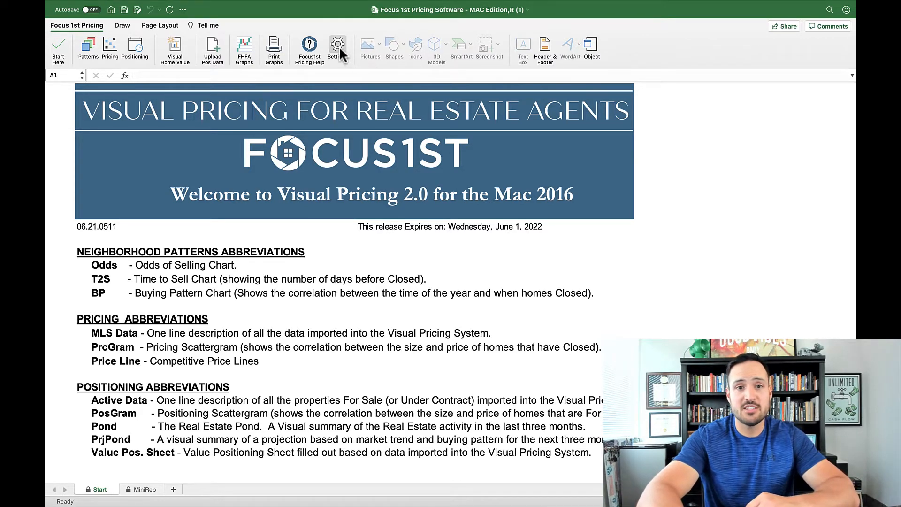
Bring up the Configure dialog from Settings, glance at Positioning, and return to Reading MLS Info.
left_click(337, 46)
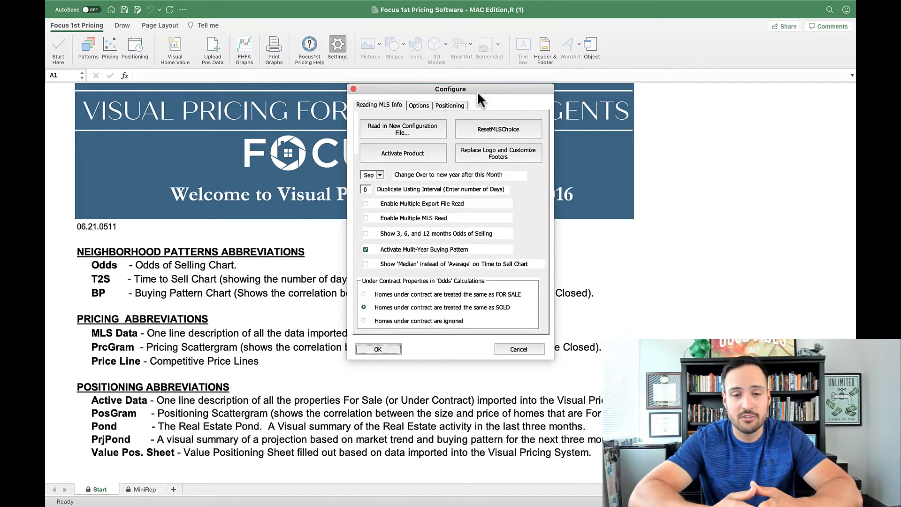
mouse_move(445, 257)
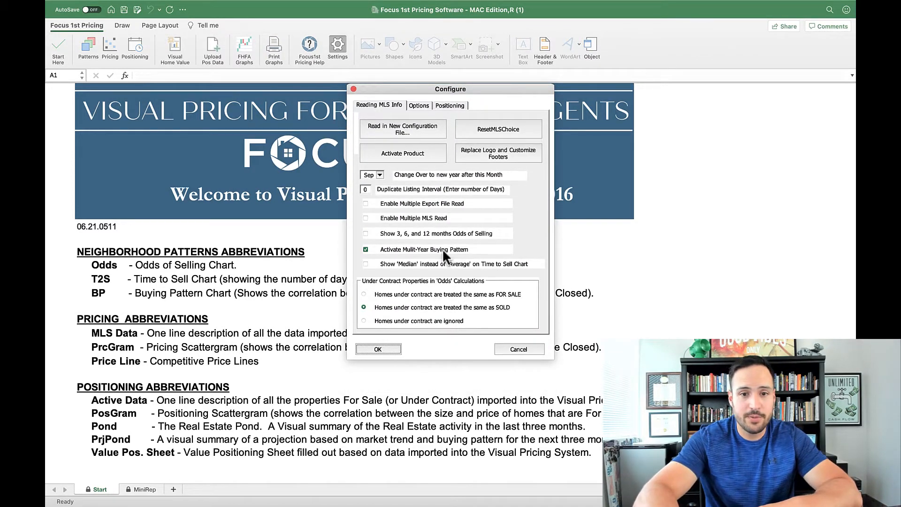
mouse_move(485, 180)
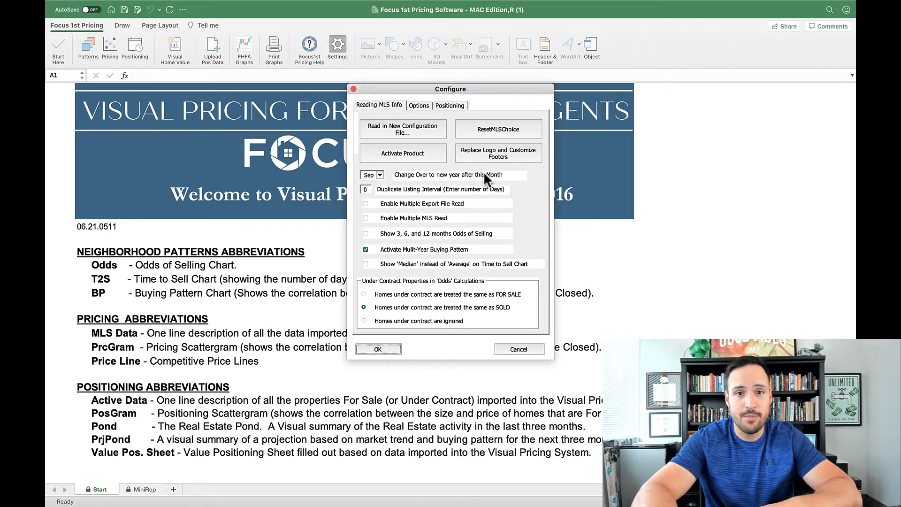
left_click(450, 106)
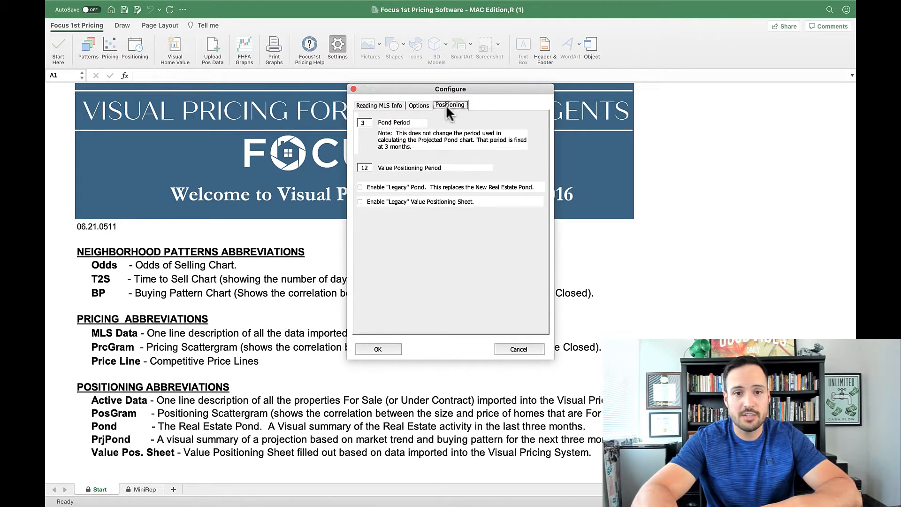
left_click(379, 105)
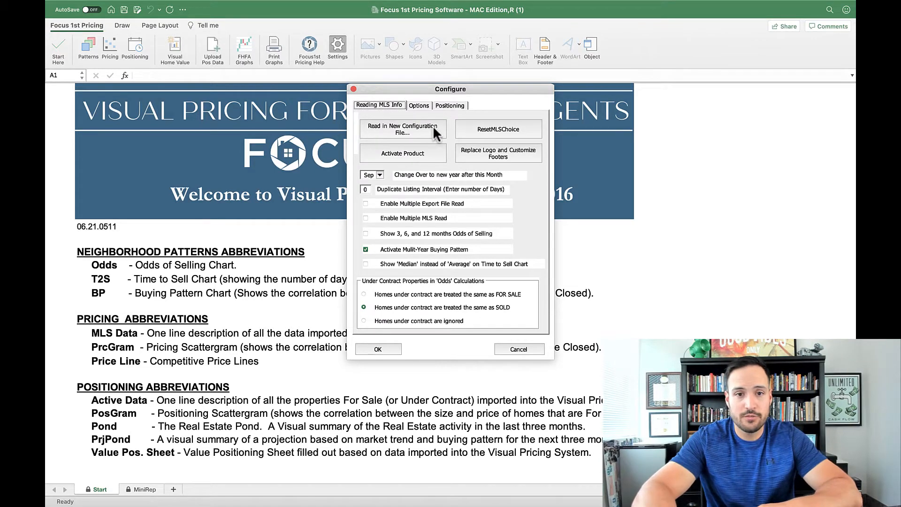
mouse_move(432, 142)
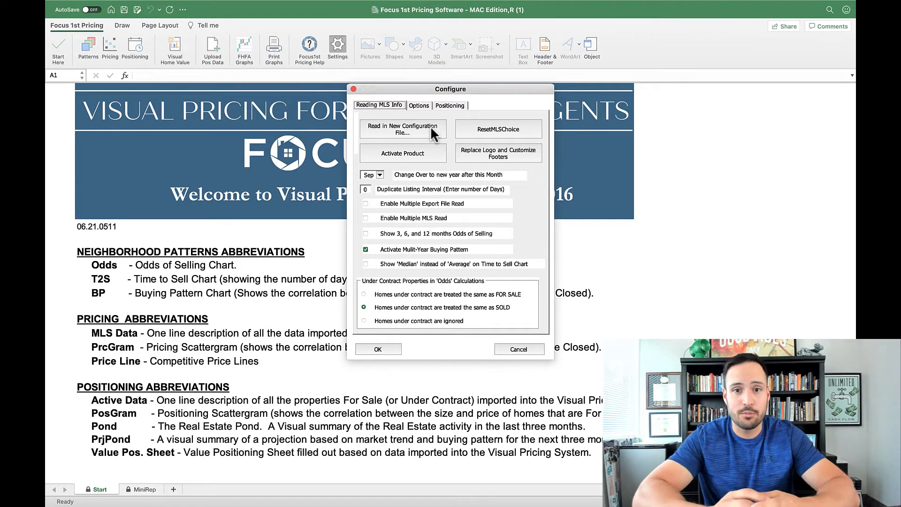
mouse_move(497, 138)
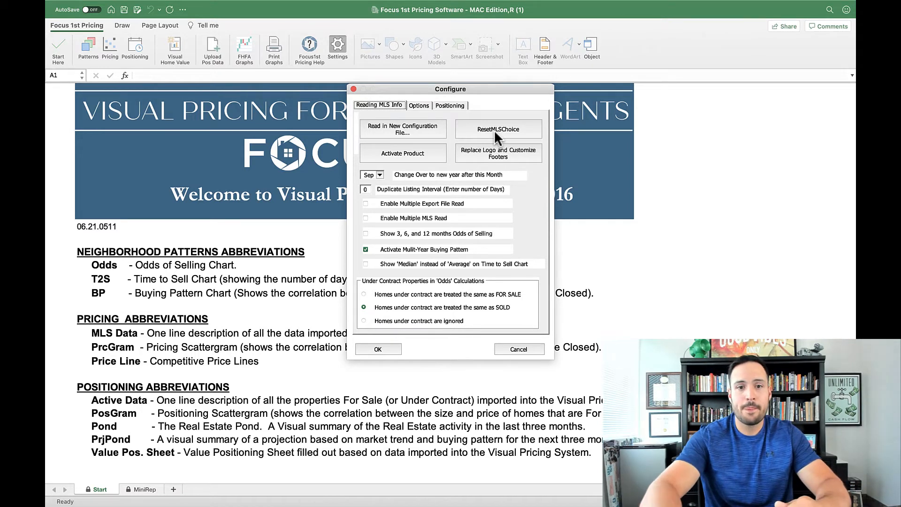
mouse_move(439, 160)
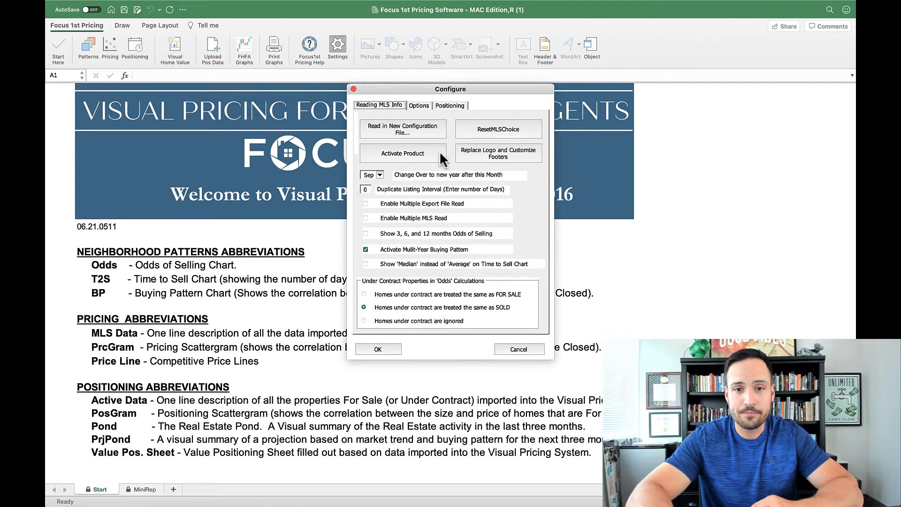
mouse_move(482, 163)
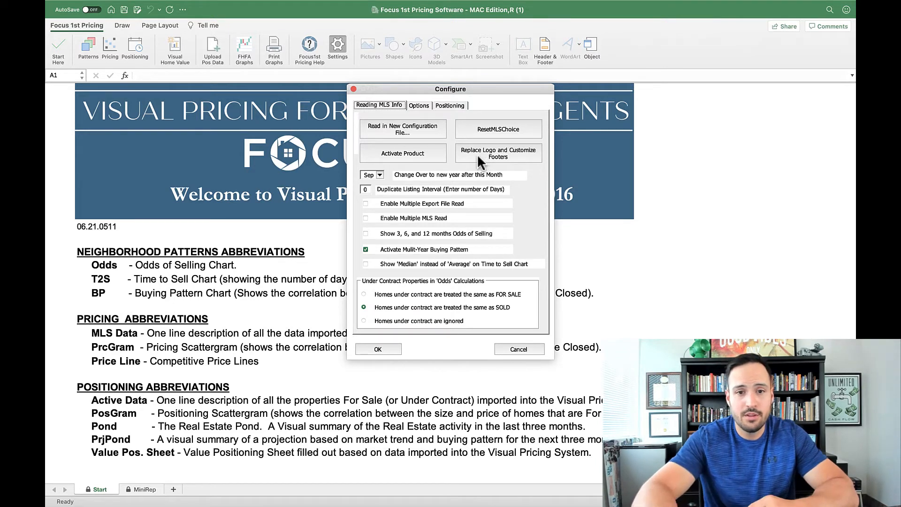
mouse_move(454, 184)
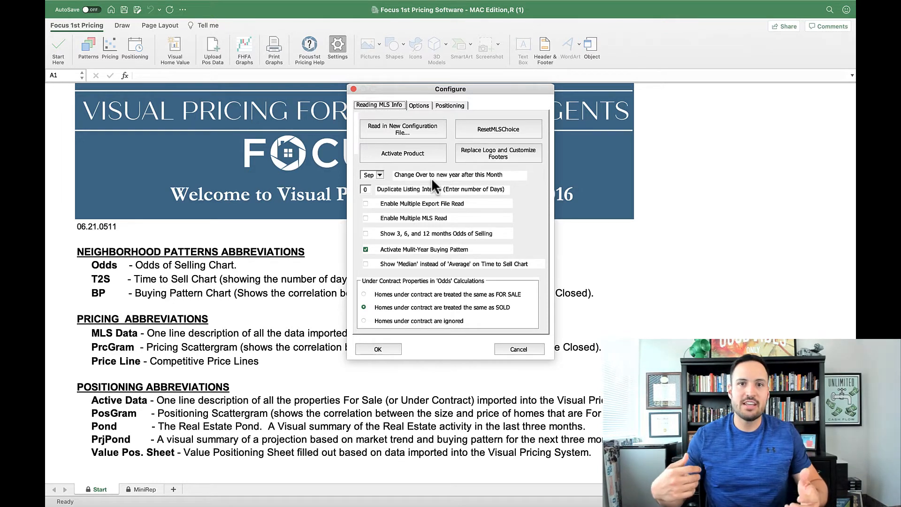
mouse_move(393, 184)
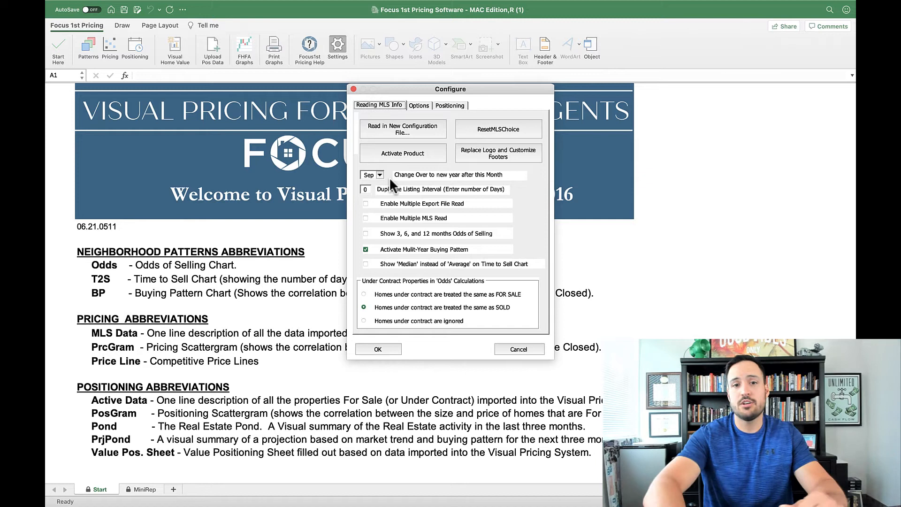
mouse_move(372, 211)
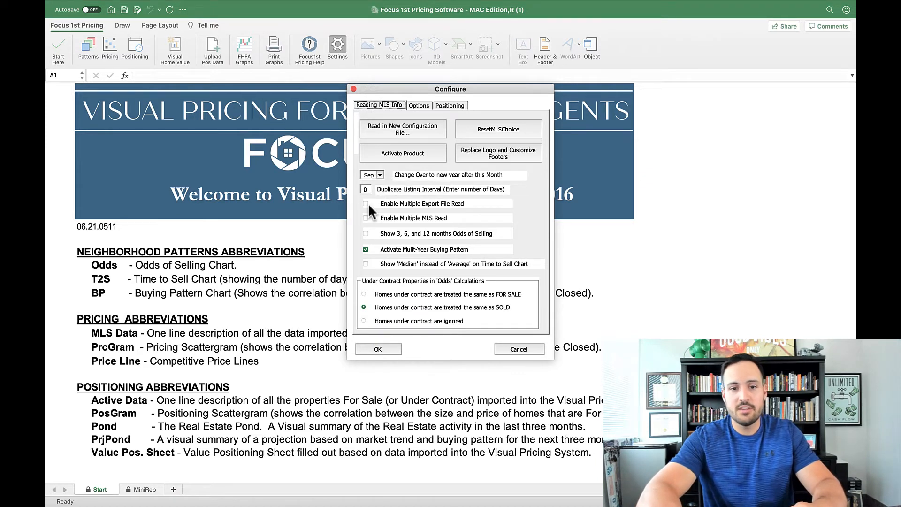
mouse_move(393, 217)
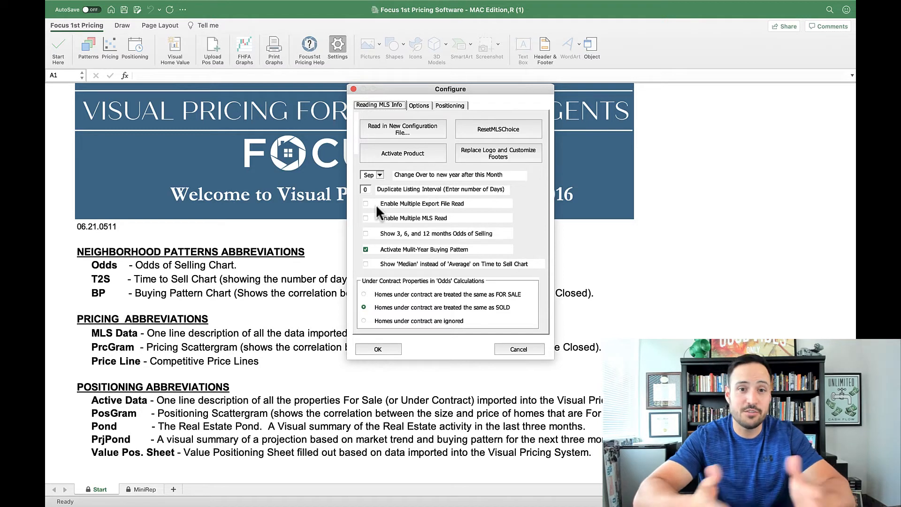
mouse_move(396, 241)
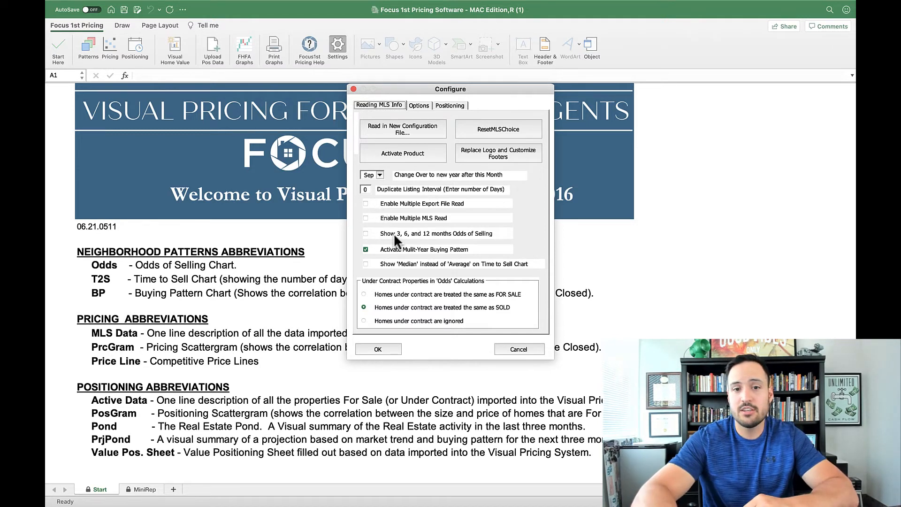
mouse_move(411, 242)
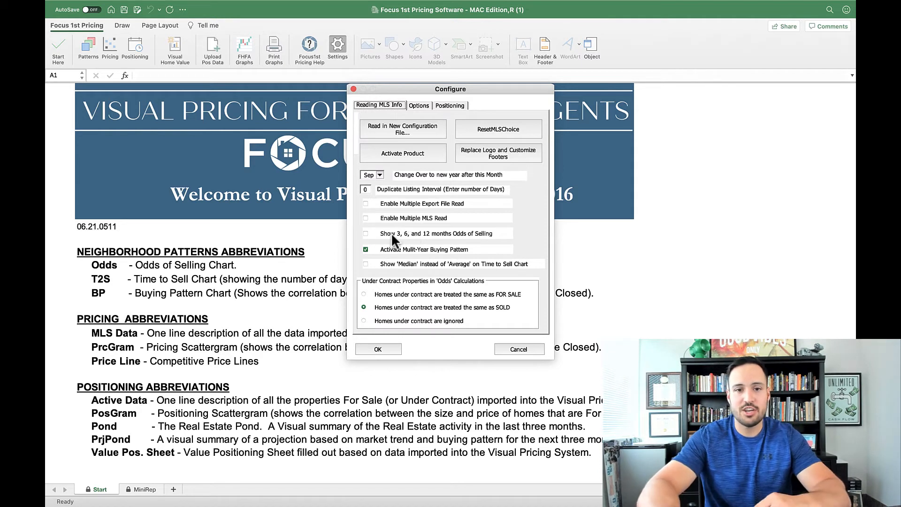
mouse_move(463, 237)
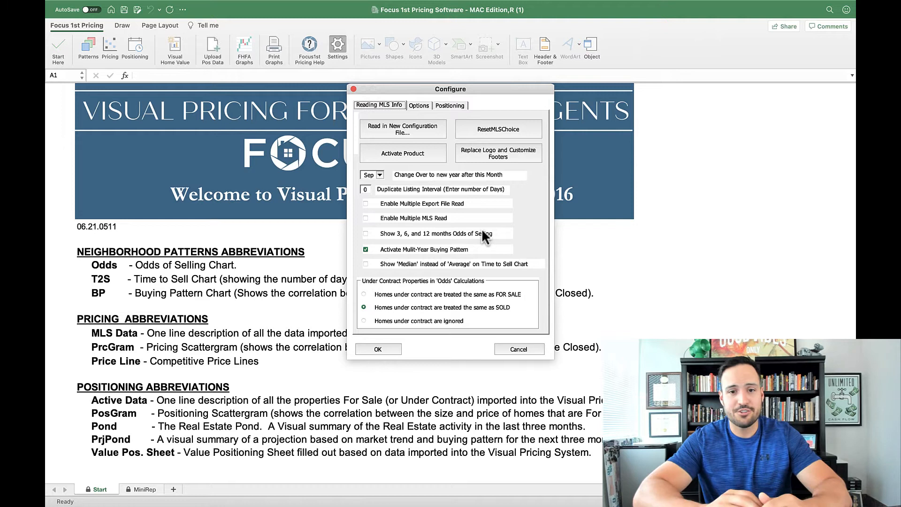
mouse_move(451, 259)
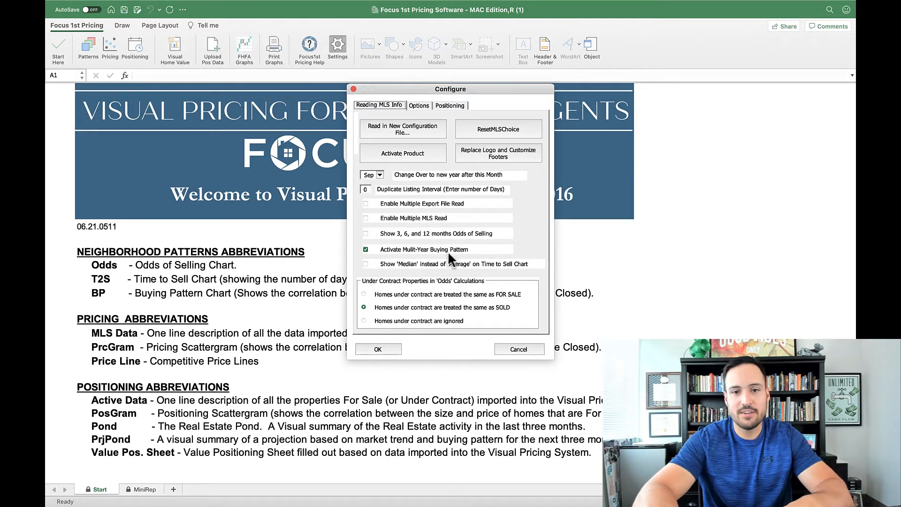
mouse_move(457, 257)
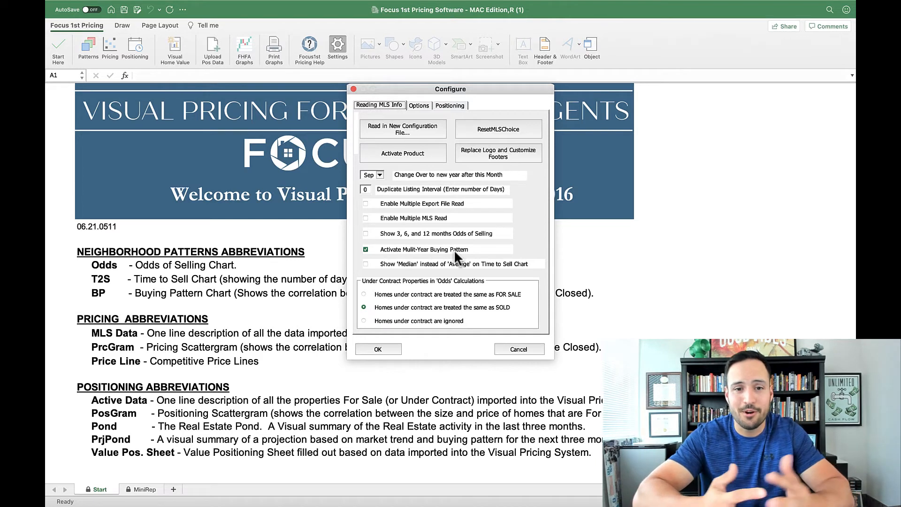
mouse_move(411, 270)
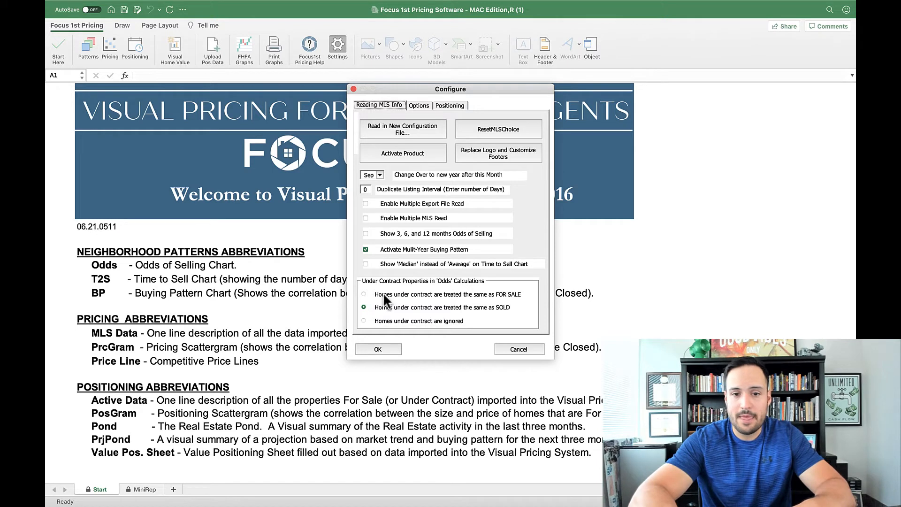
mouse_move(406, 298)
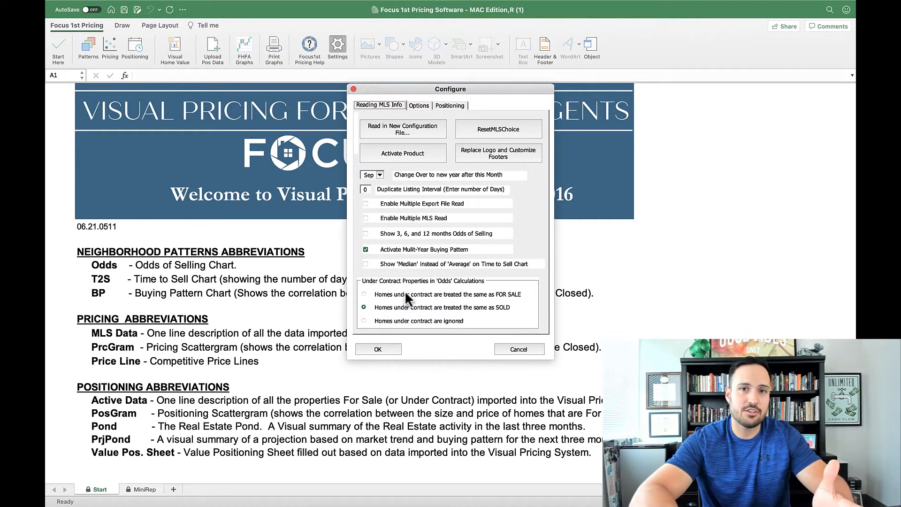
mouse_move(430, 311)
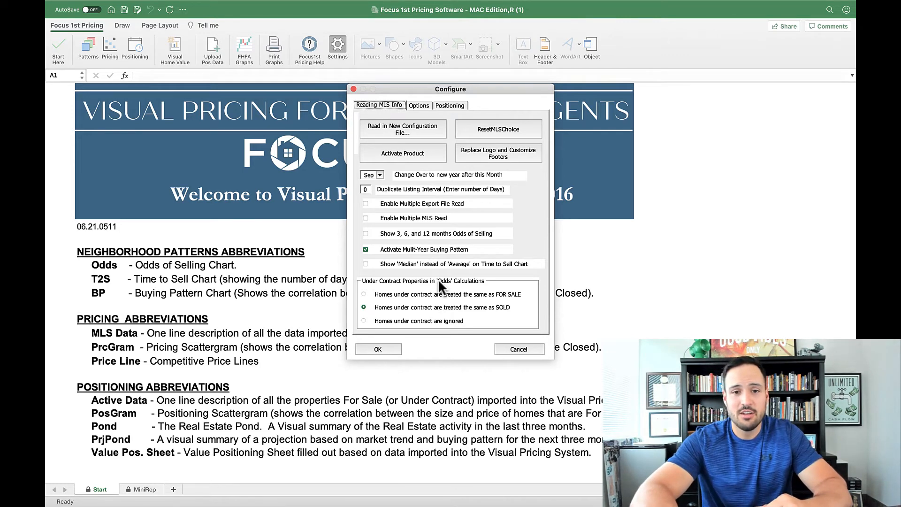
mouse_move(420, 112)
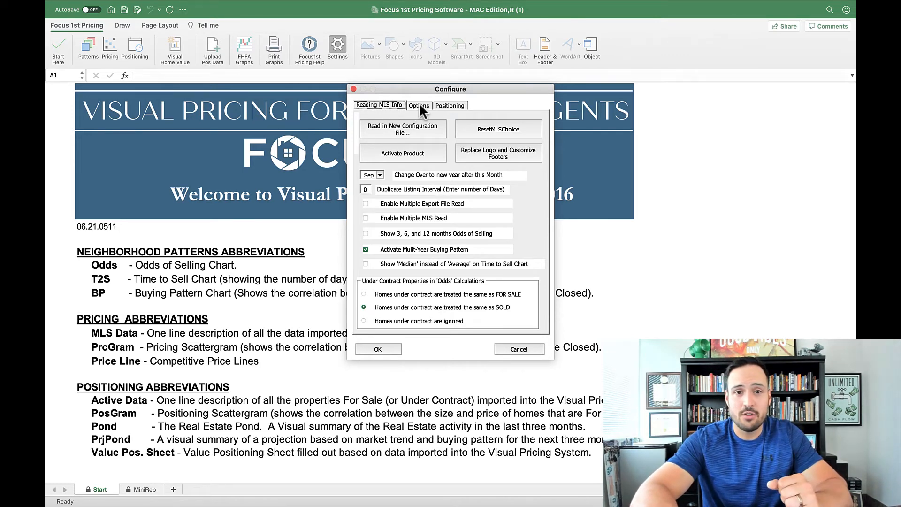
Switch the Configure dialog to its Options settings page.
left_click(418, 106)
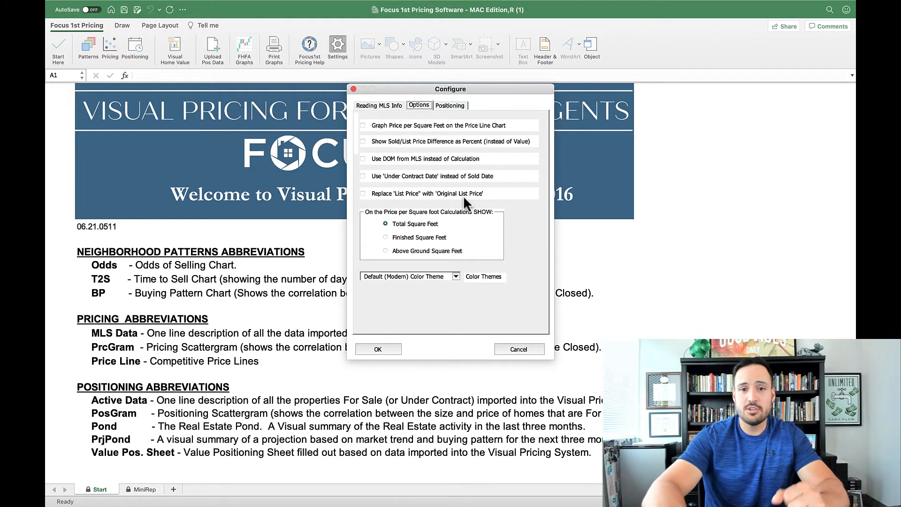
mouse_move(467, 147)
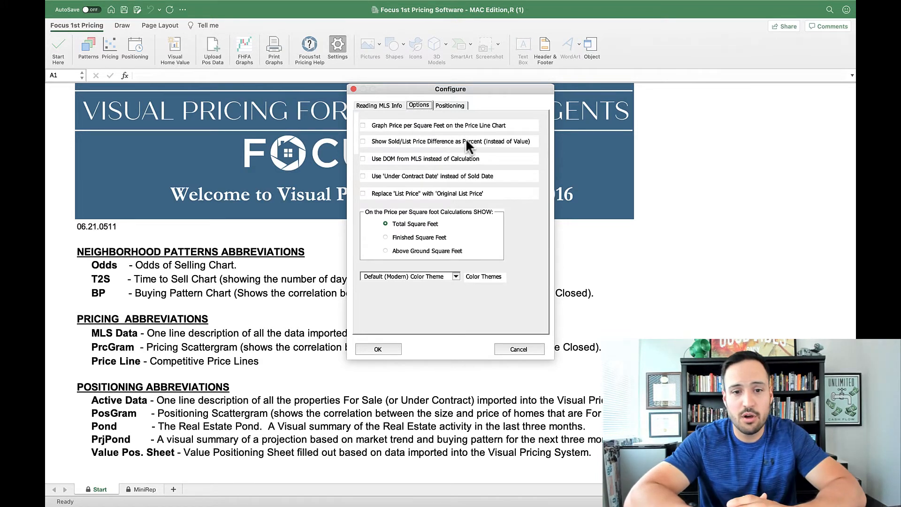
mouse_move(428, 142)
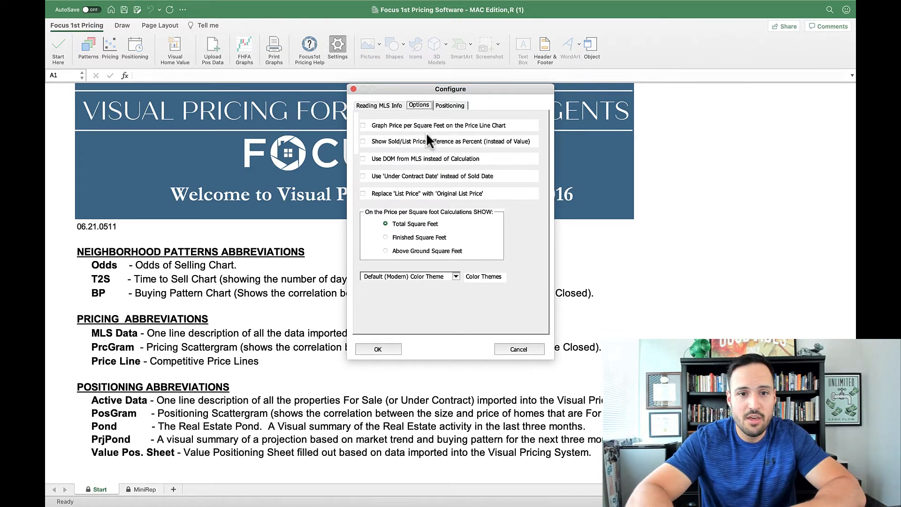
mouse_move(388, 168)
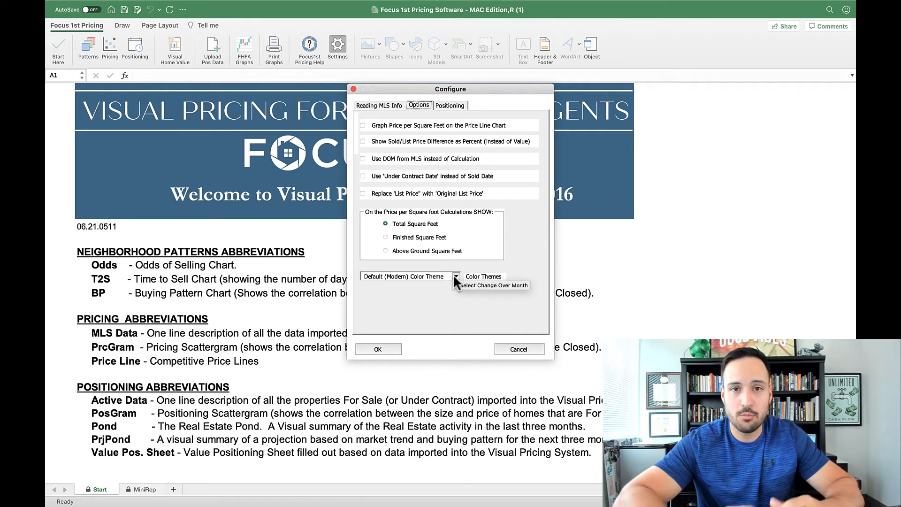
left_click(456, 276)
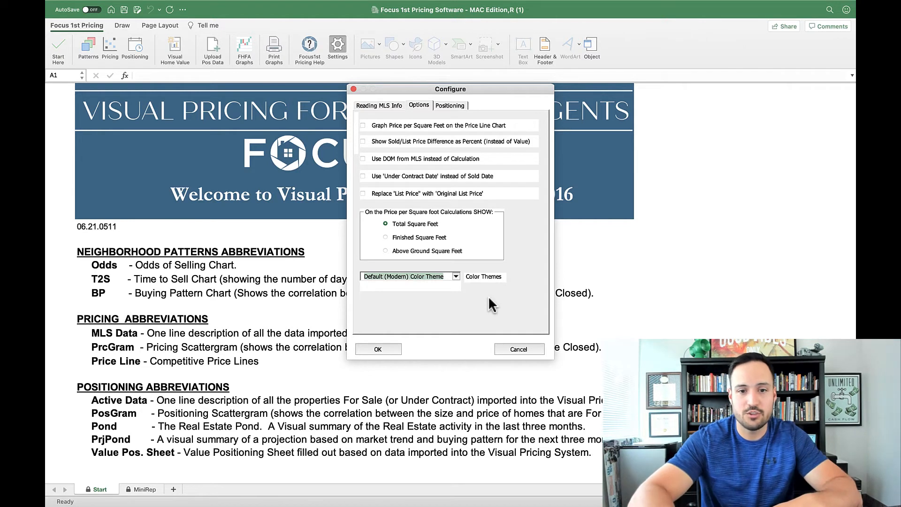
mouse_move(457, 124)
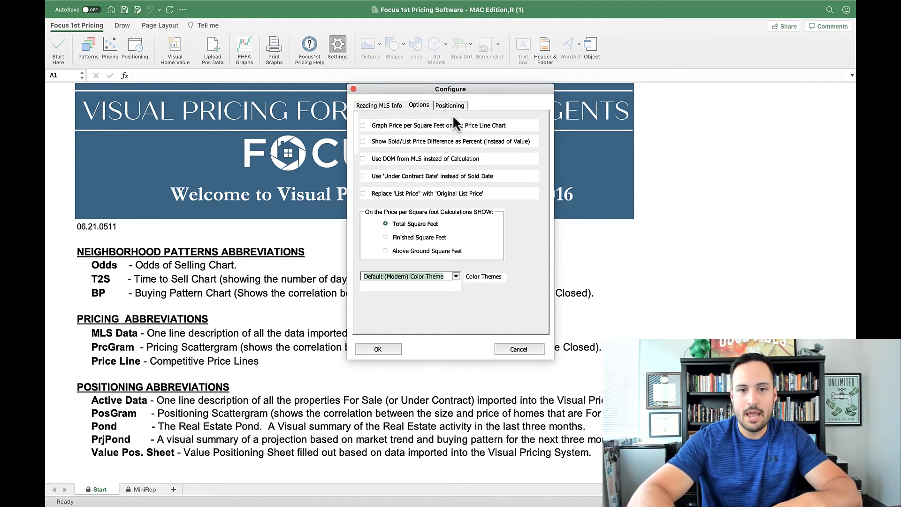
Switch to the Positioning page showing Pond Period 3 and Value Positioning Period 12.
left_click(450, 105)
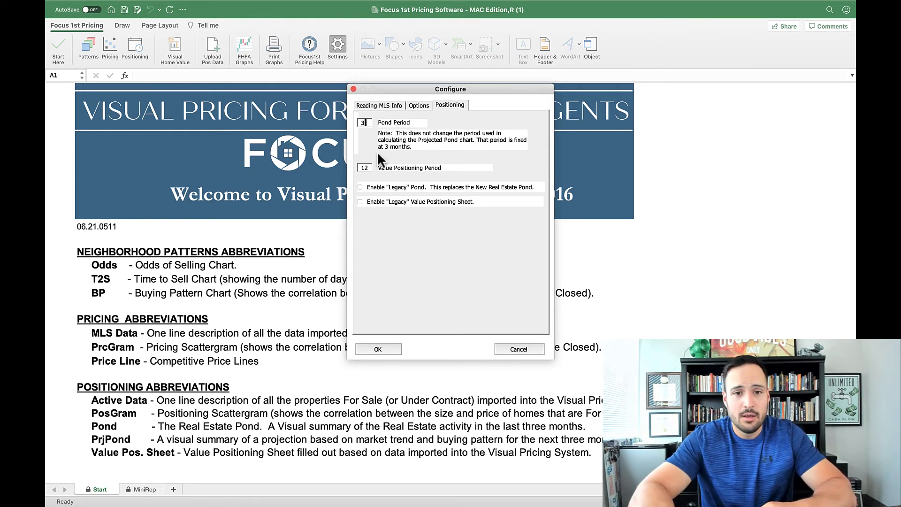
mouse_move(379, 197)
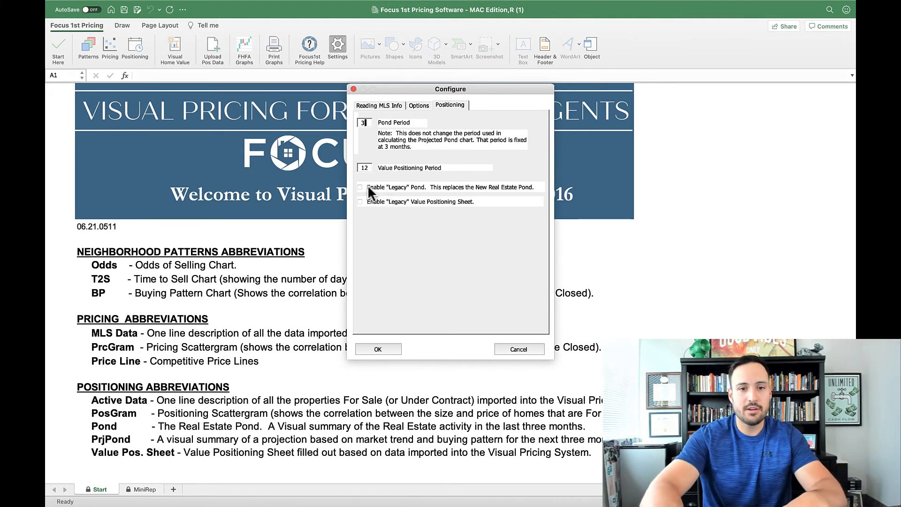
mouse_move(428, 206)
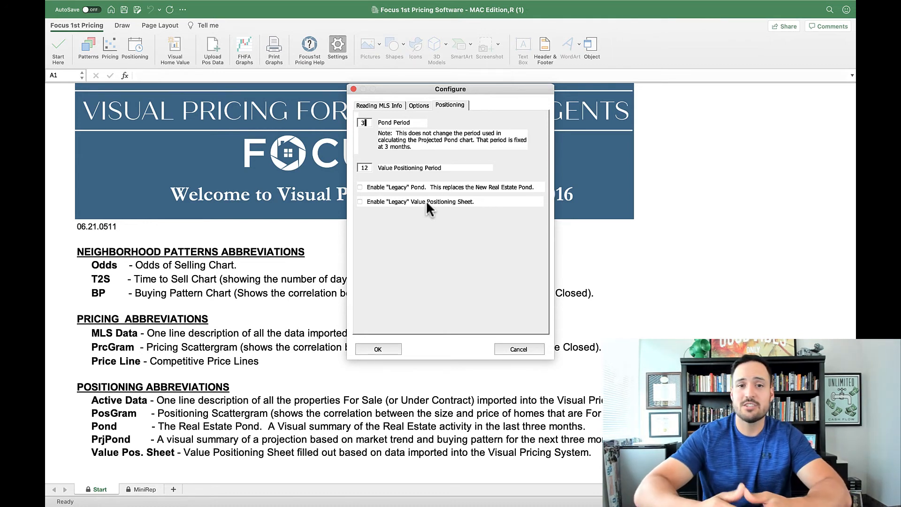
mouse_move(374, 206)
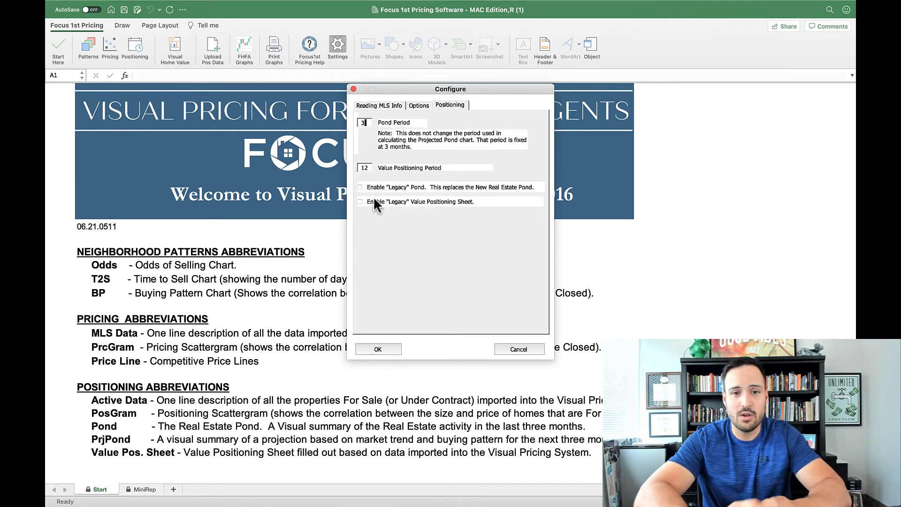
mouse_move(430, 254)
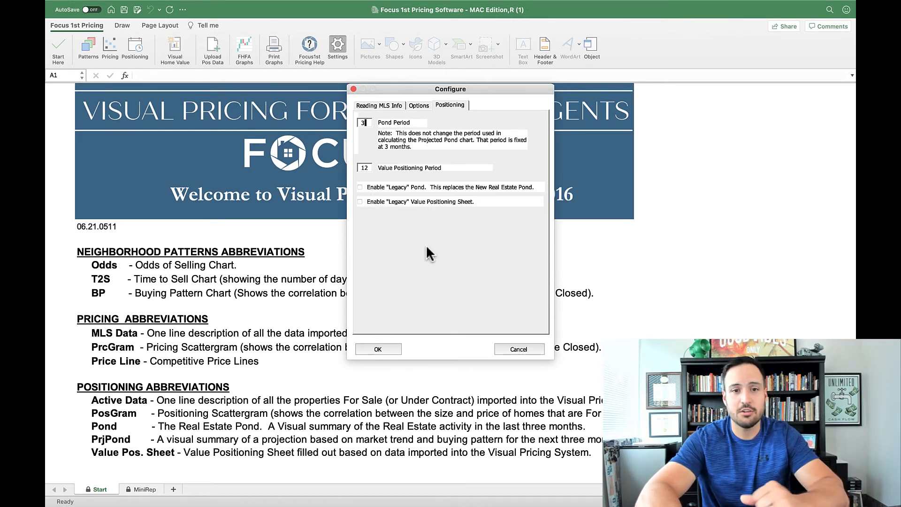
mouse_move(416, 114)
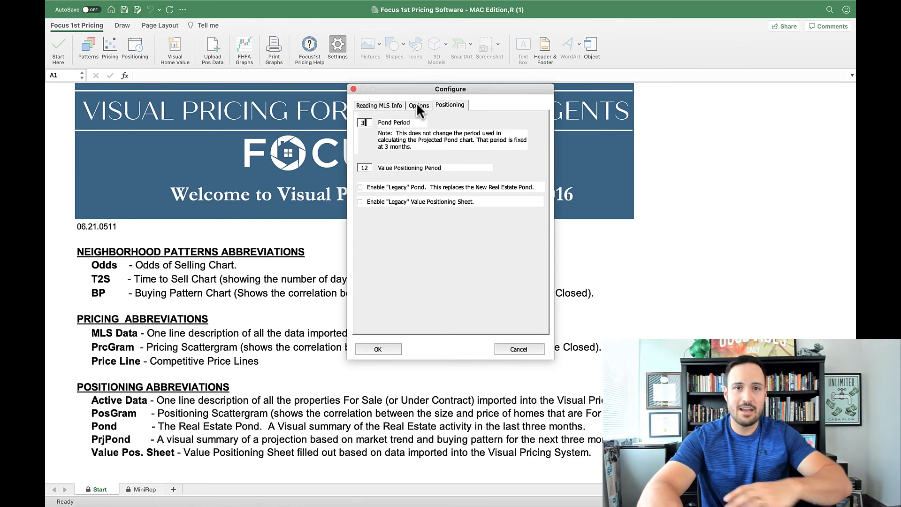
mouse_move(390, 109)
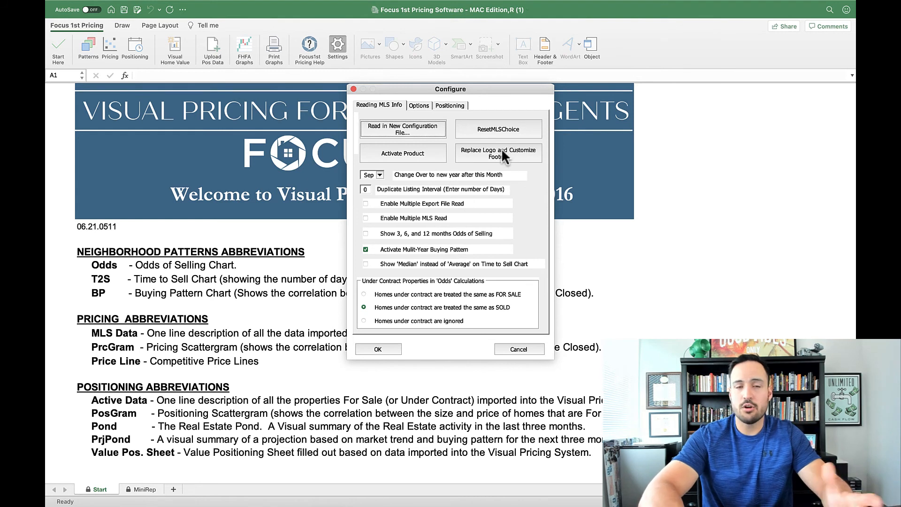
mouse_move(505, 163)
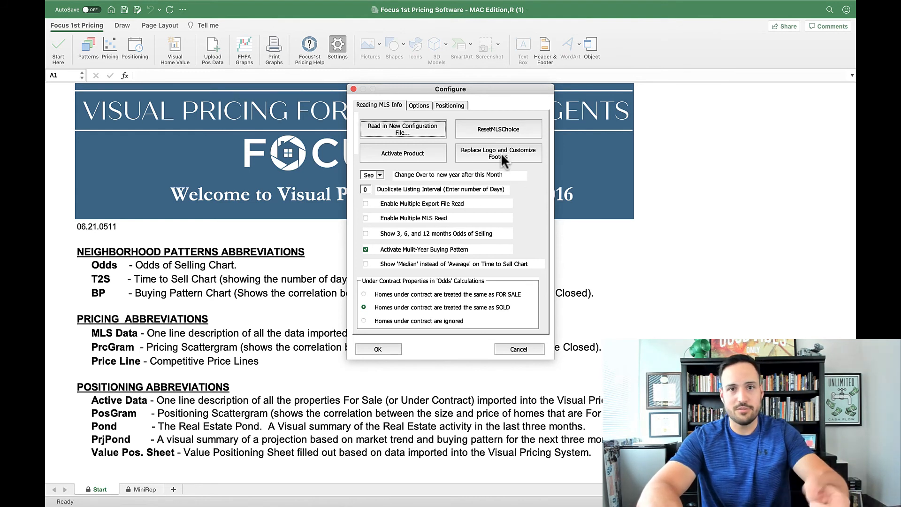
mouse_move(543, 375)
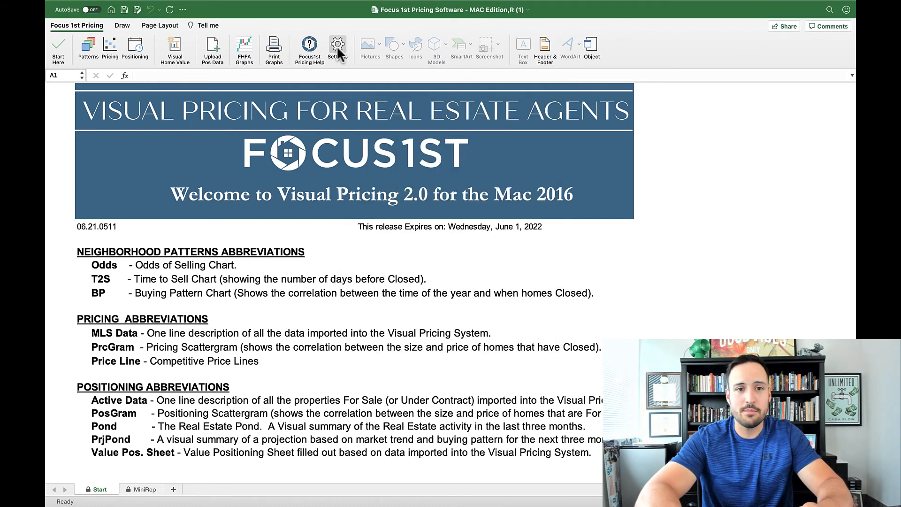
mouse_move(337, 49)
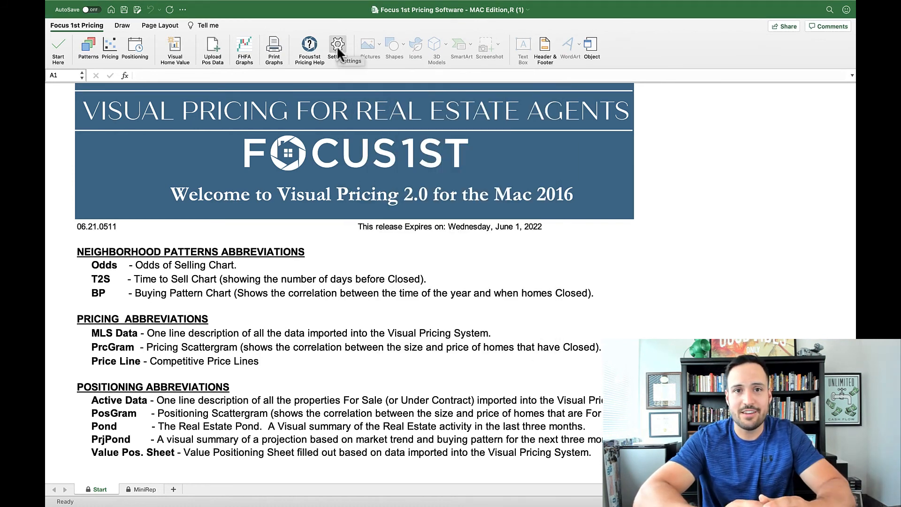